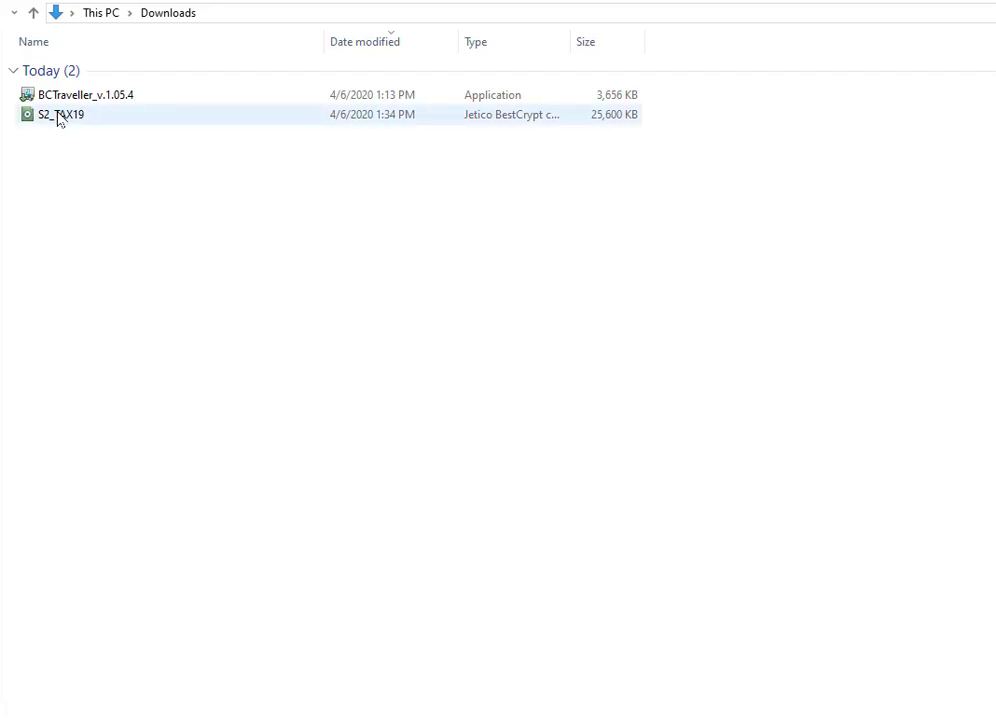
mouse_move(511, 122)
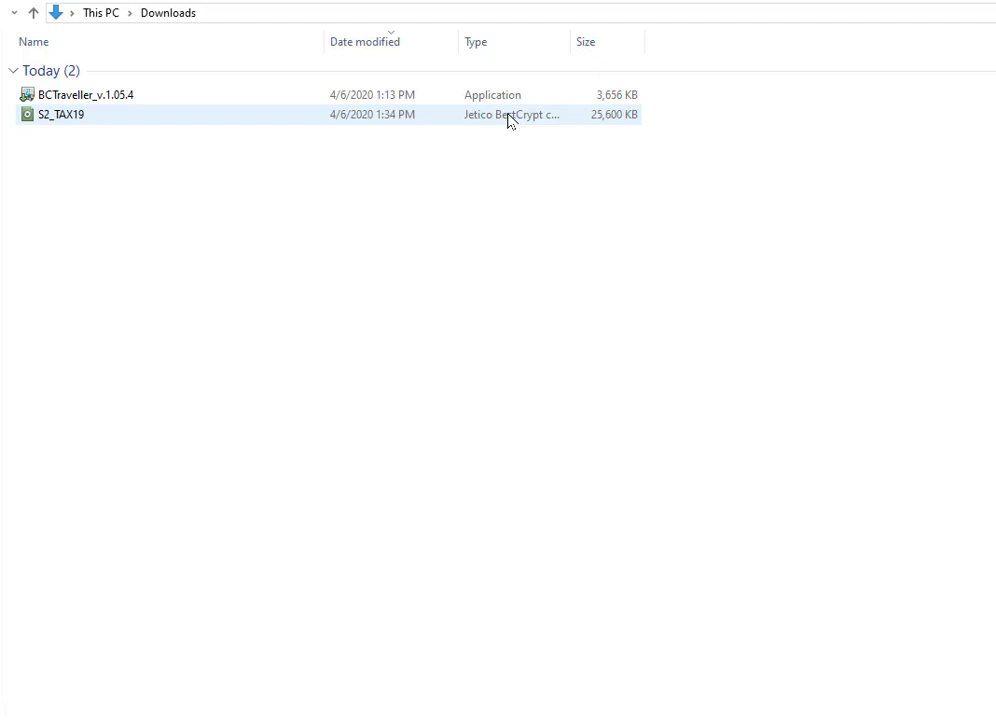
- Find S2_TAX19 in Downloads and open it to bring up its Enter password dialog
left_click(80, 94)
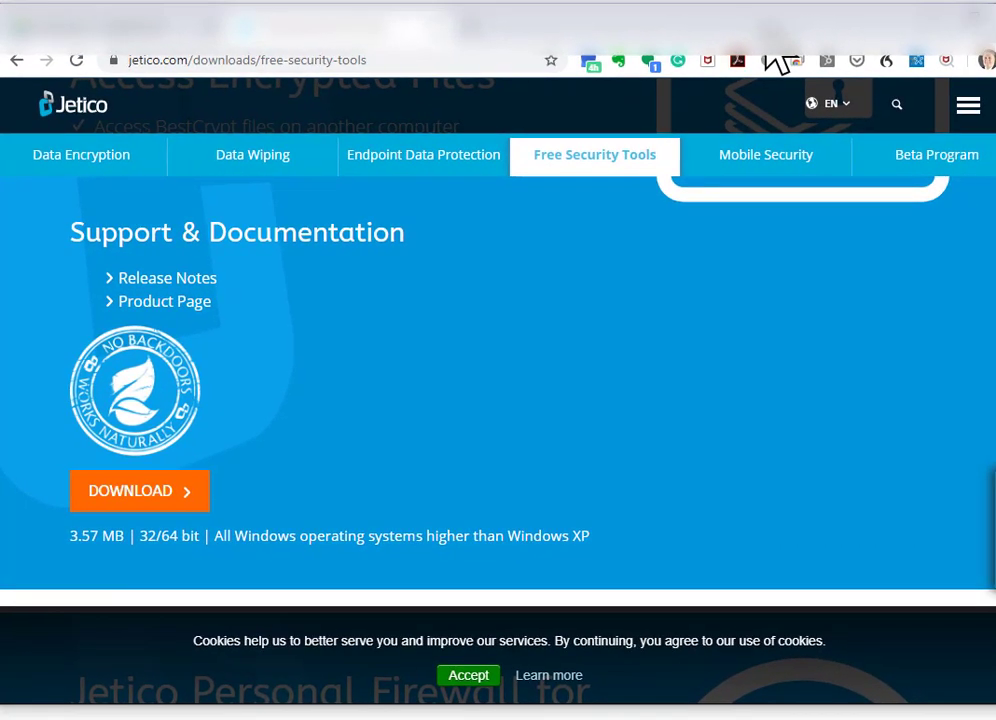
scroll("down", 3)
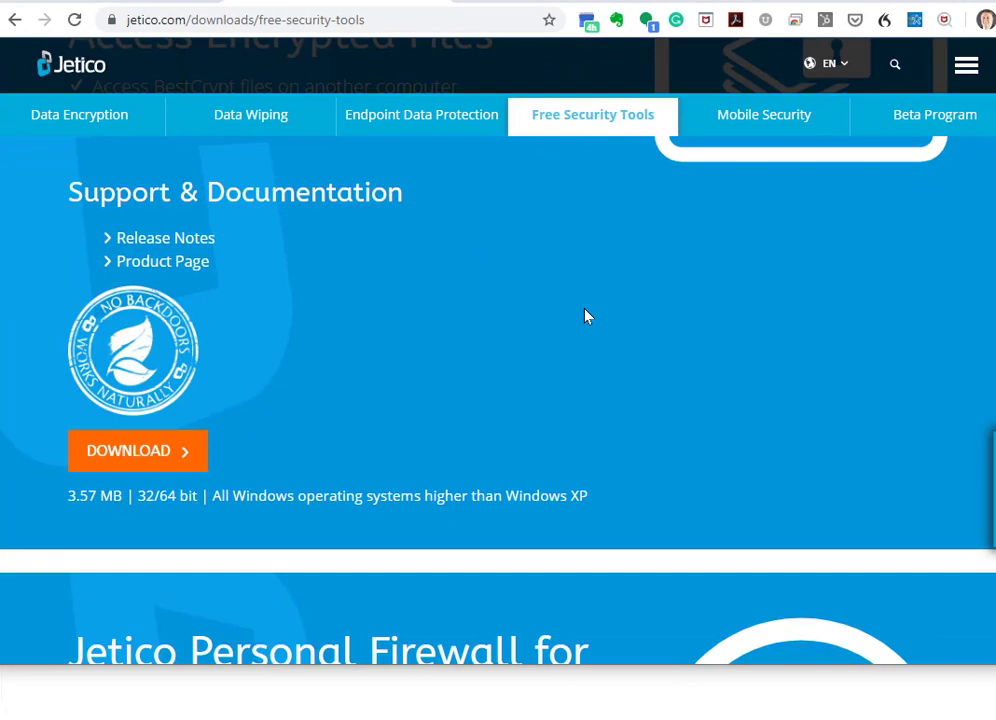
scroll("down", 3)
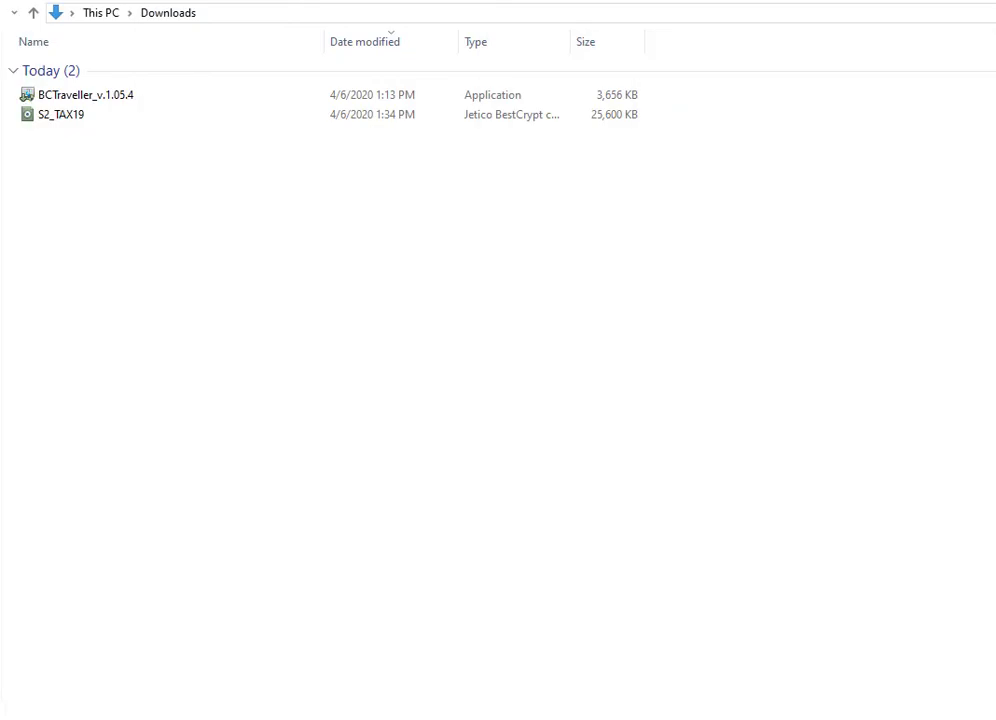
left_click(60, 114)
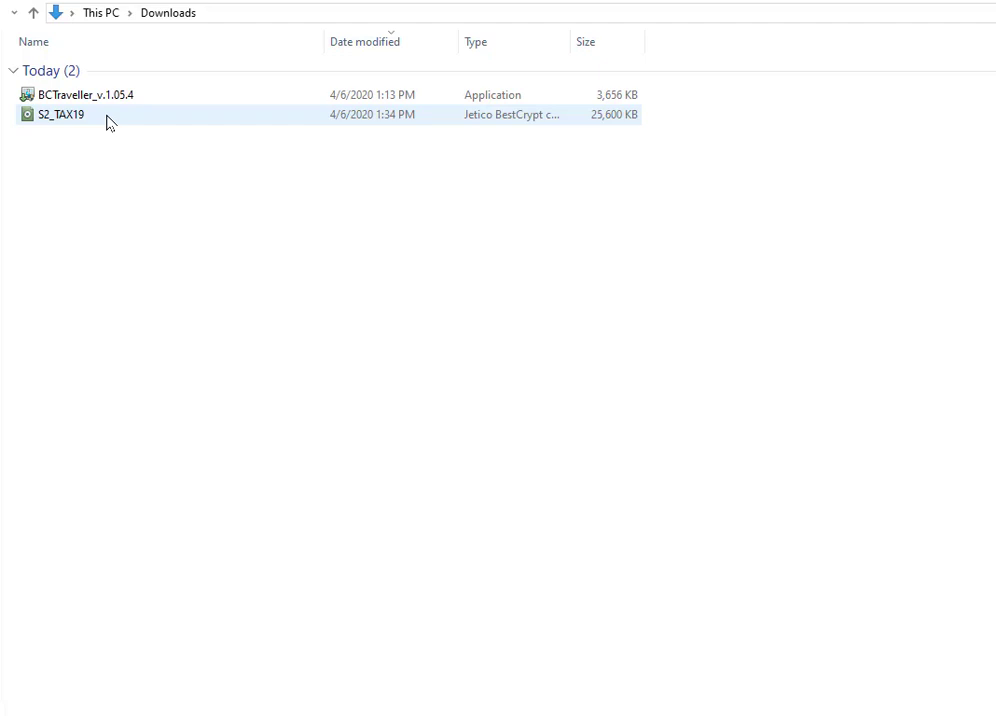
left_click(60, 114)
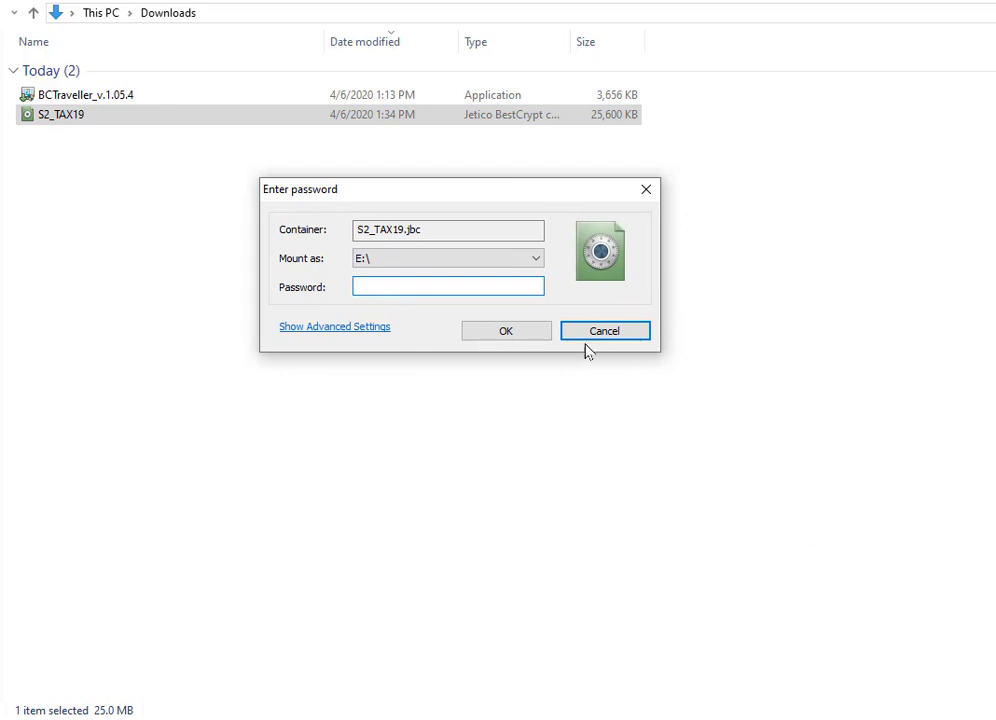
- Mount S2_TAX19 as drive E: with its password, showing the PDF and text document
left_click(447, 258)
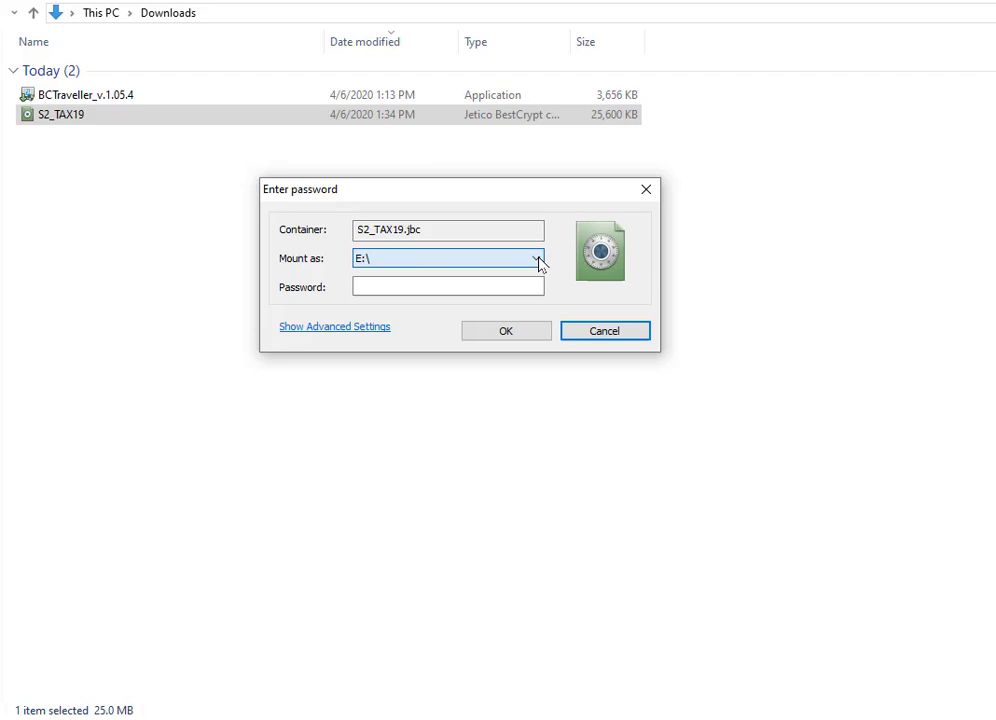
left_click(447, 286)
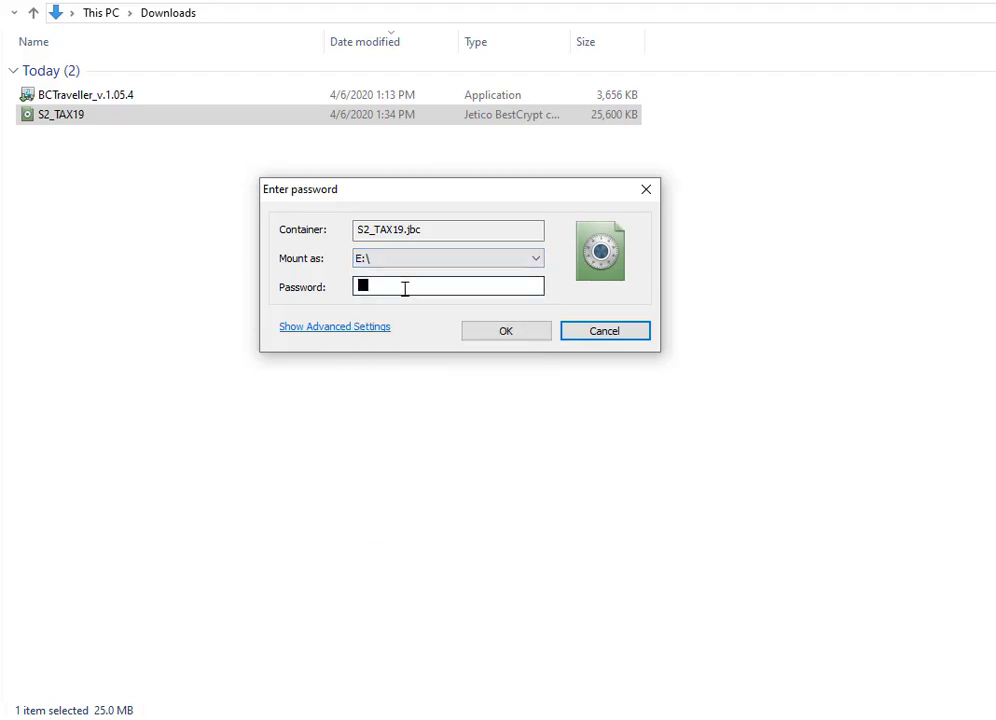
key("backspace")
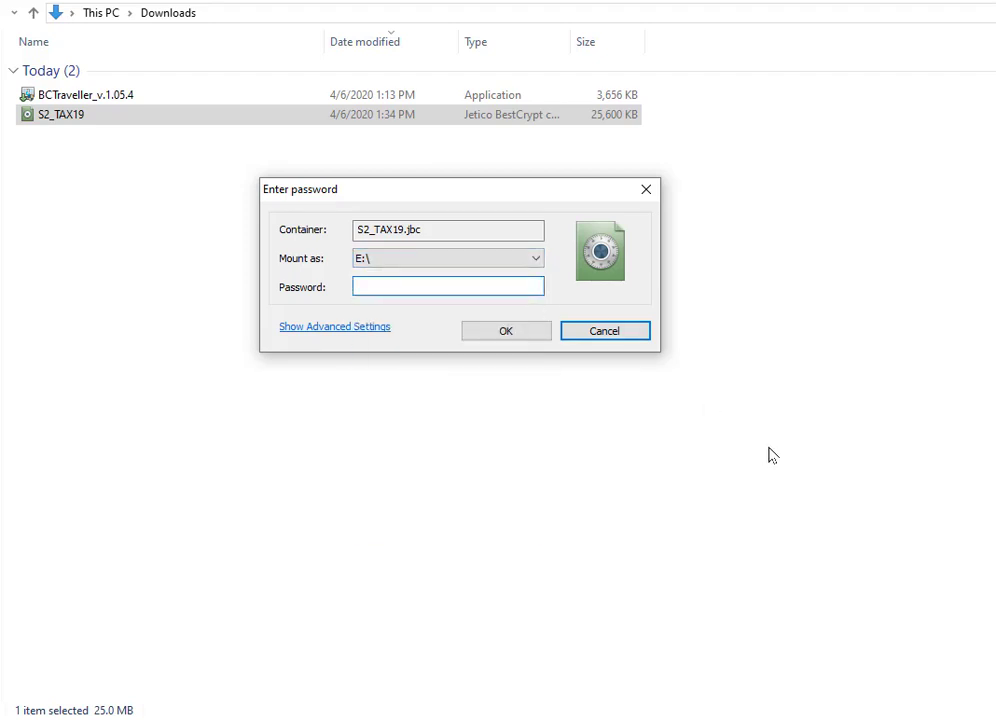
left_click(506, 330)
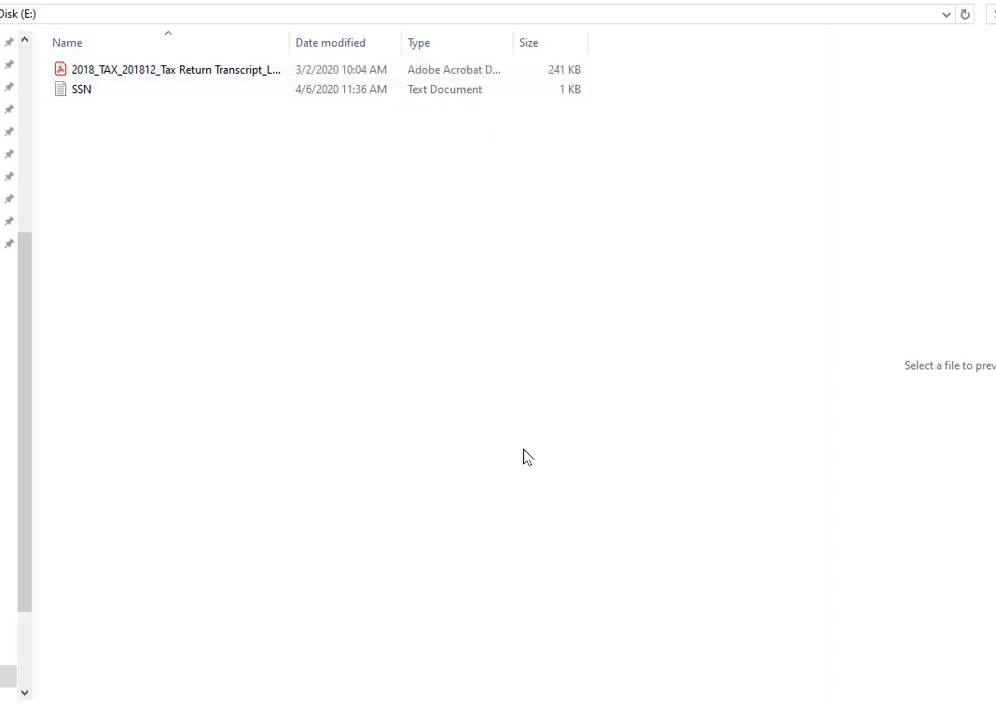
mouse_move(928, 161)
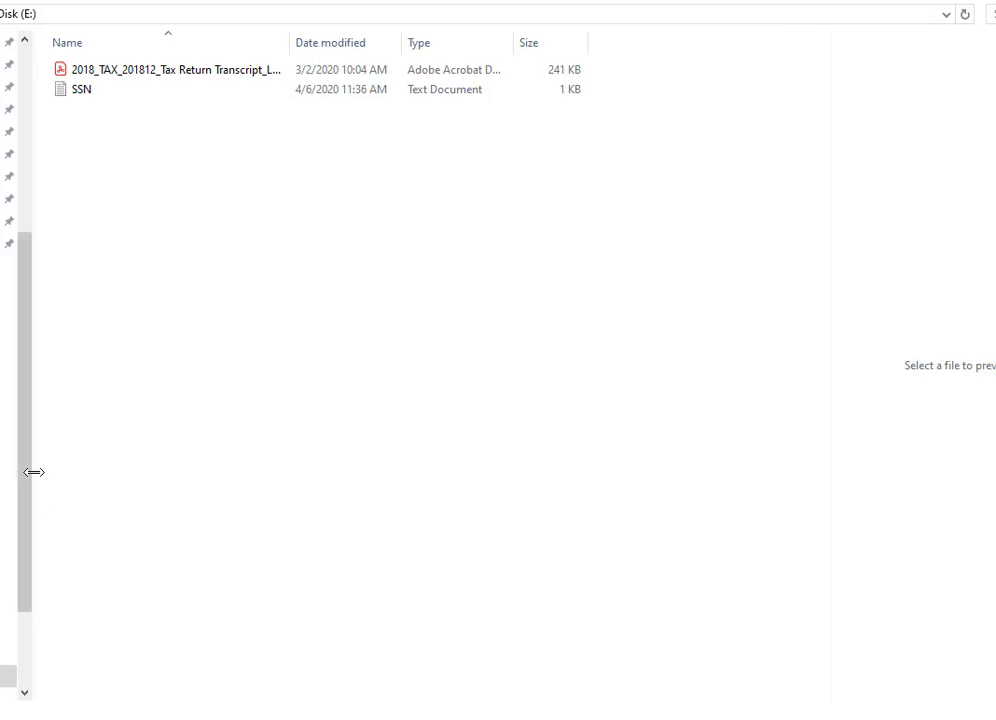
mouse_move(33, 450)
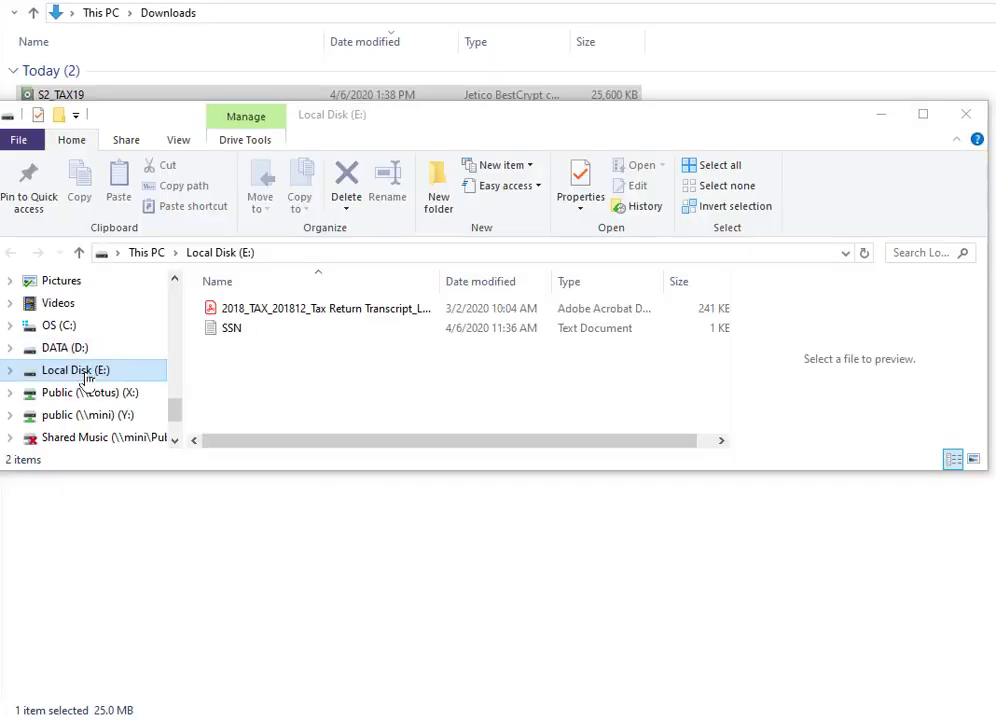
- Select Local Disk (E:) and right-click it to dismount the drive
left_click(231, 328)
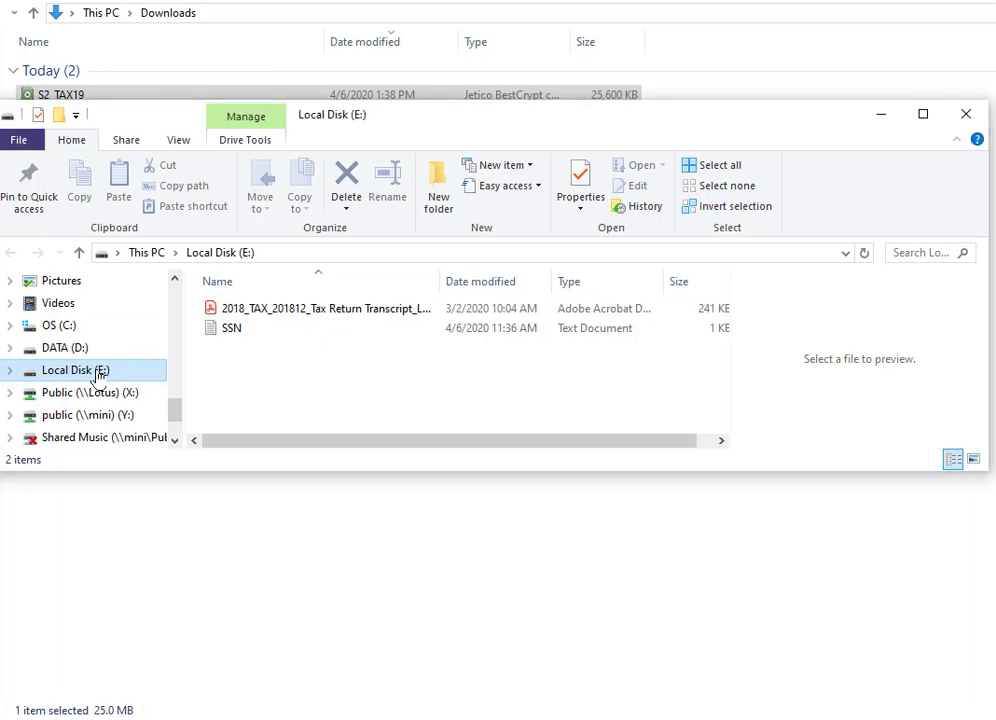
right_click(75, 370)
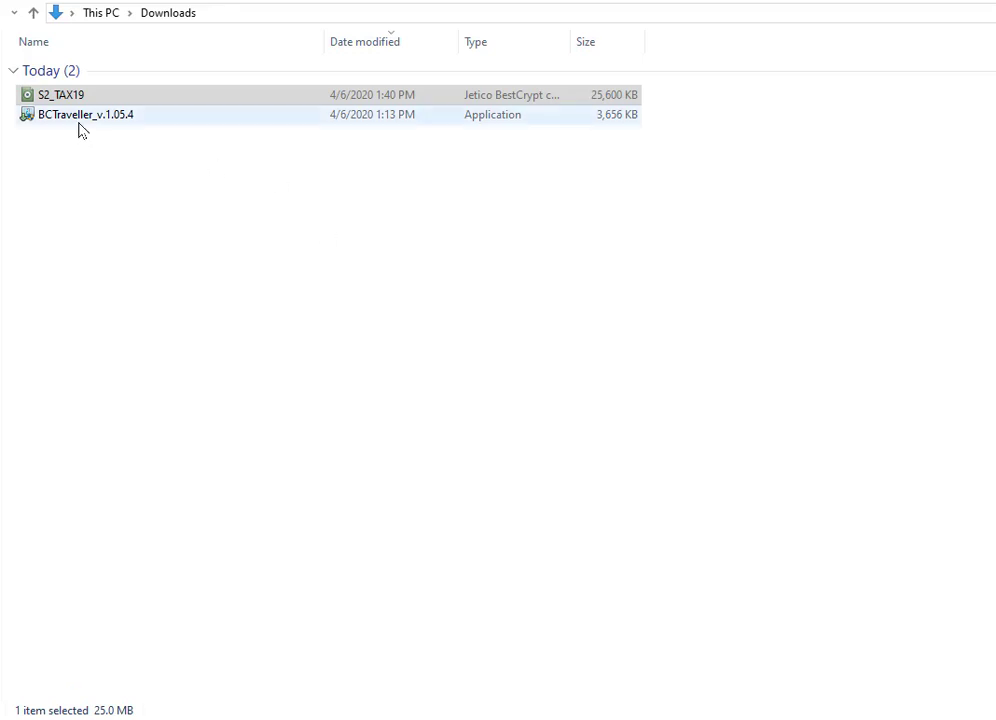
- Open S2_TAX19 with BCTraveller to get its password prompt with the password entered
left_click(60, 94)
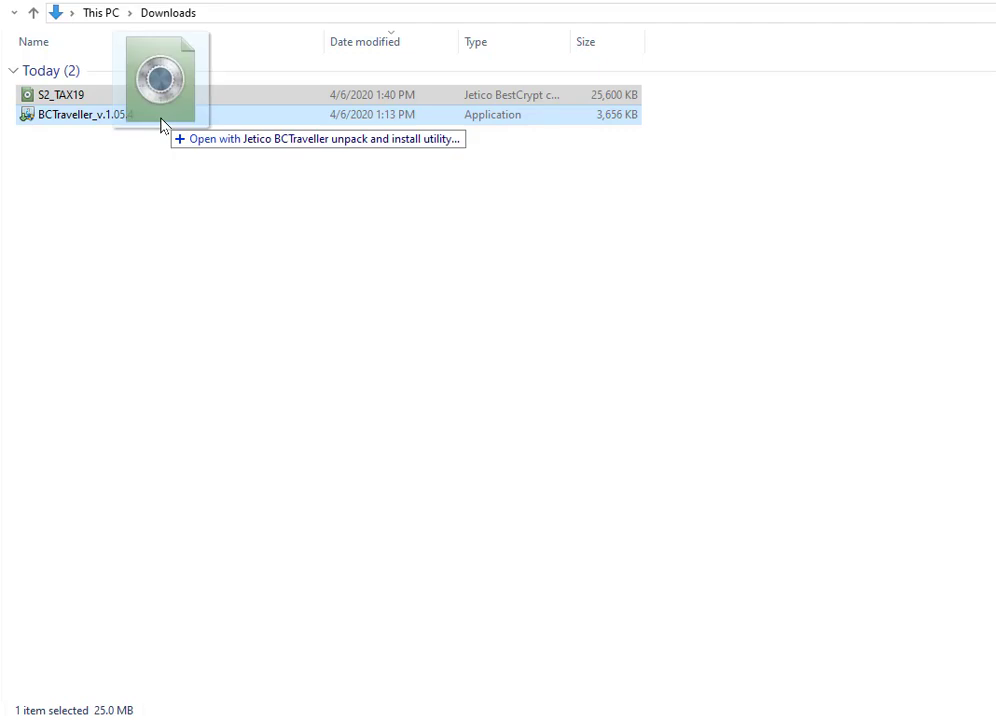
double_click(60, 94)
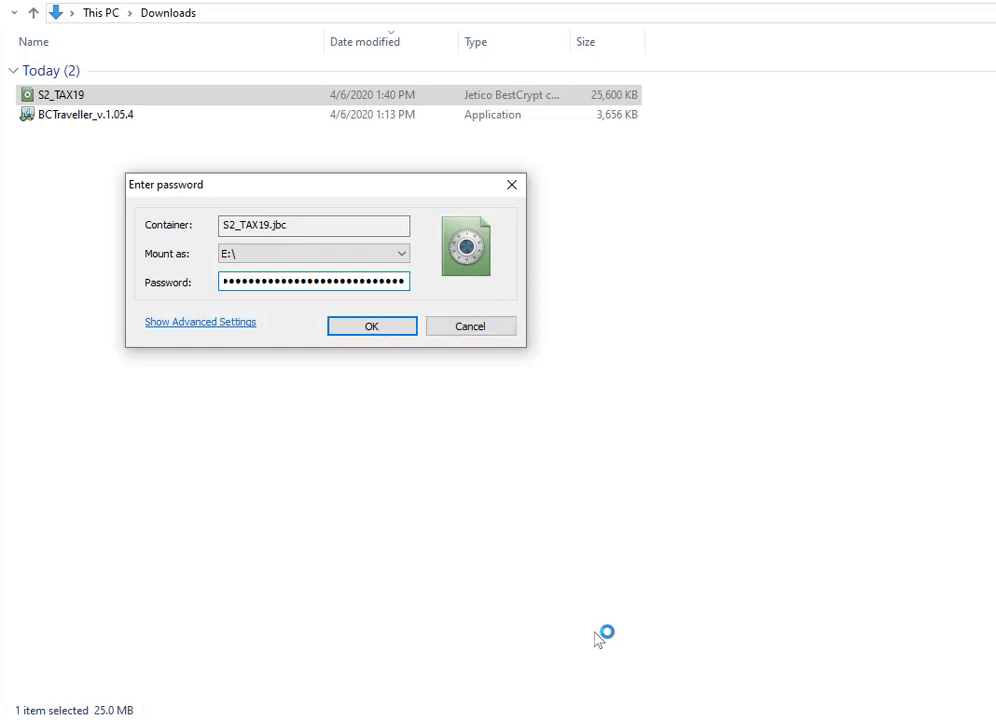
- Remount S2_TAX19 as Local Disk (E:) and right-click the drive for its actions
left_click(371, 326)
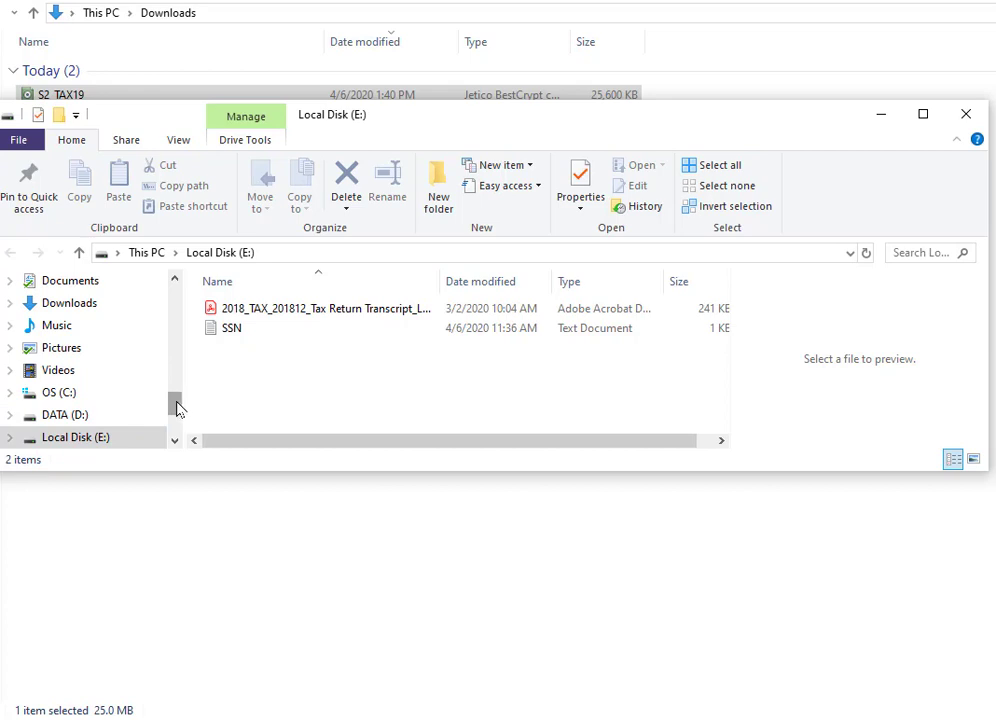
scroll("down", 3)
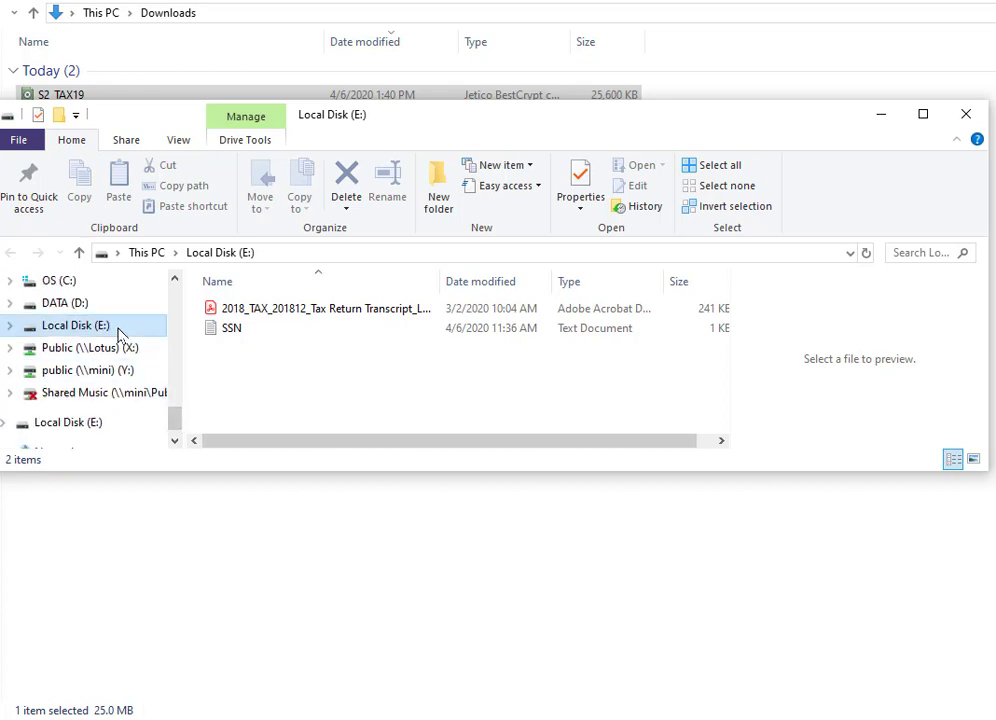
right_click(75, 325)
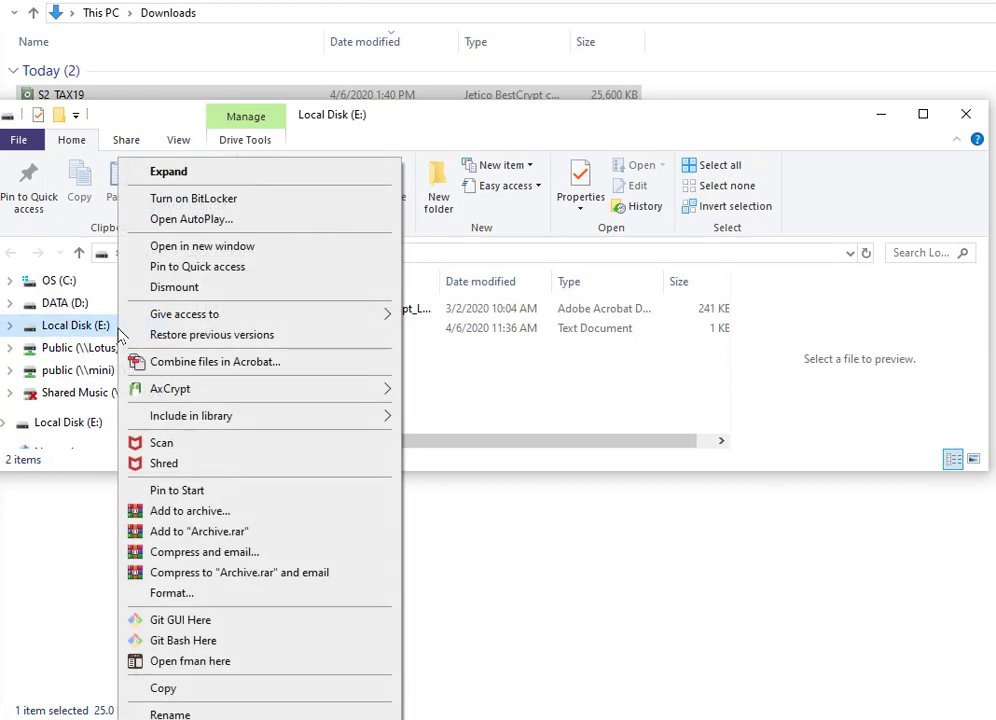